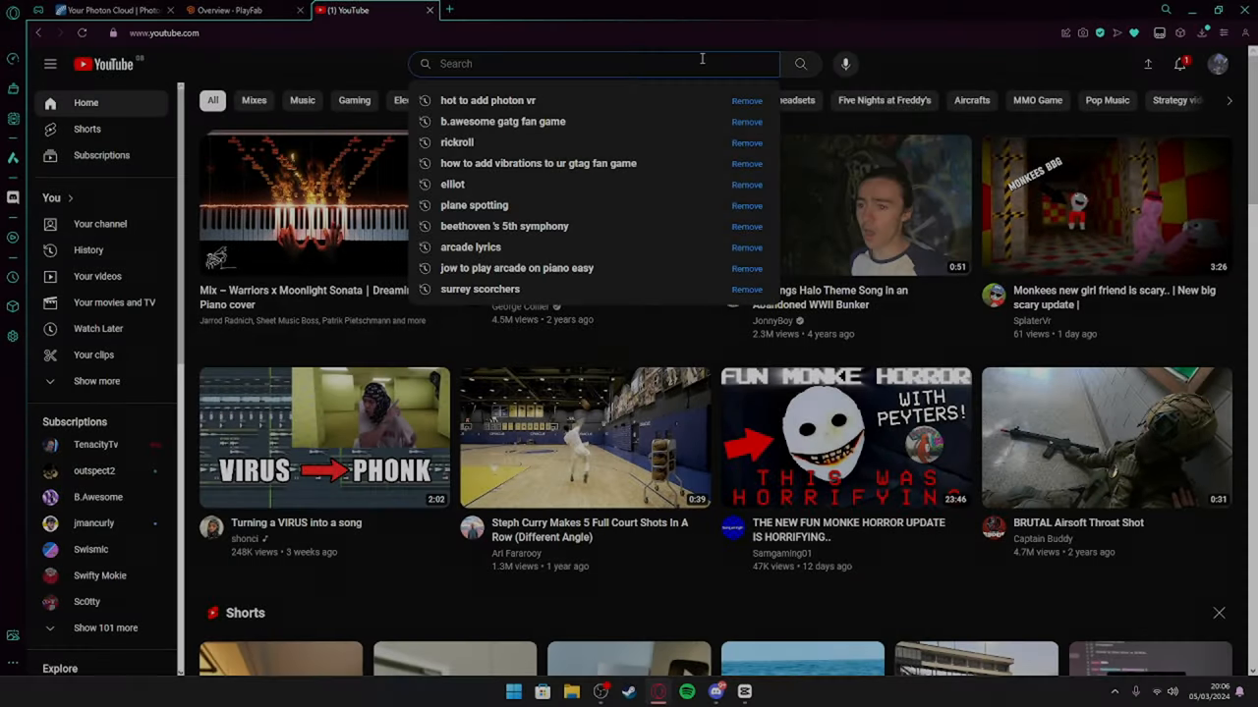
Step: Search YouTube for 'making a gorilla tag horror' and browse down the results
type("ma")
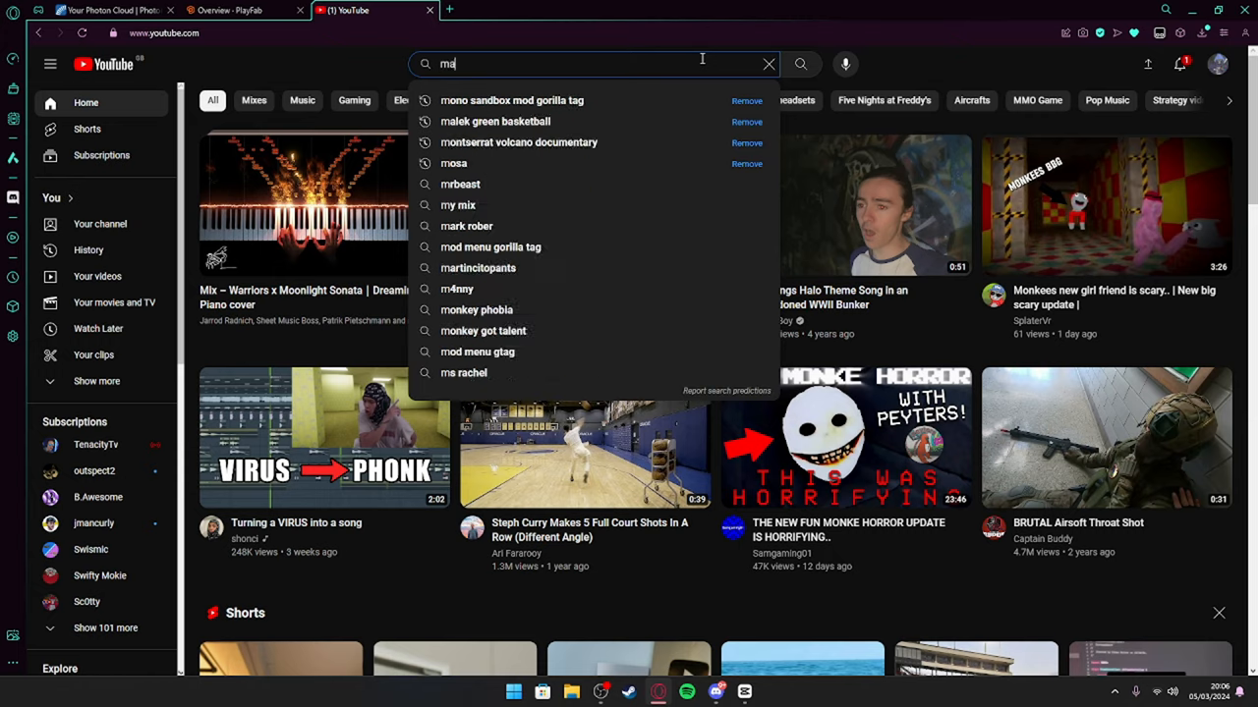
type("making a gorilla tag horror")
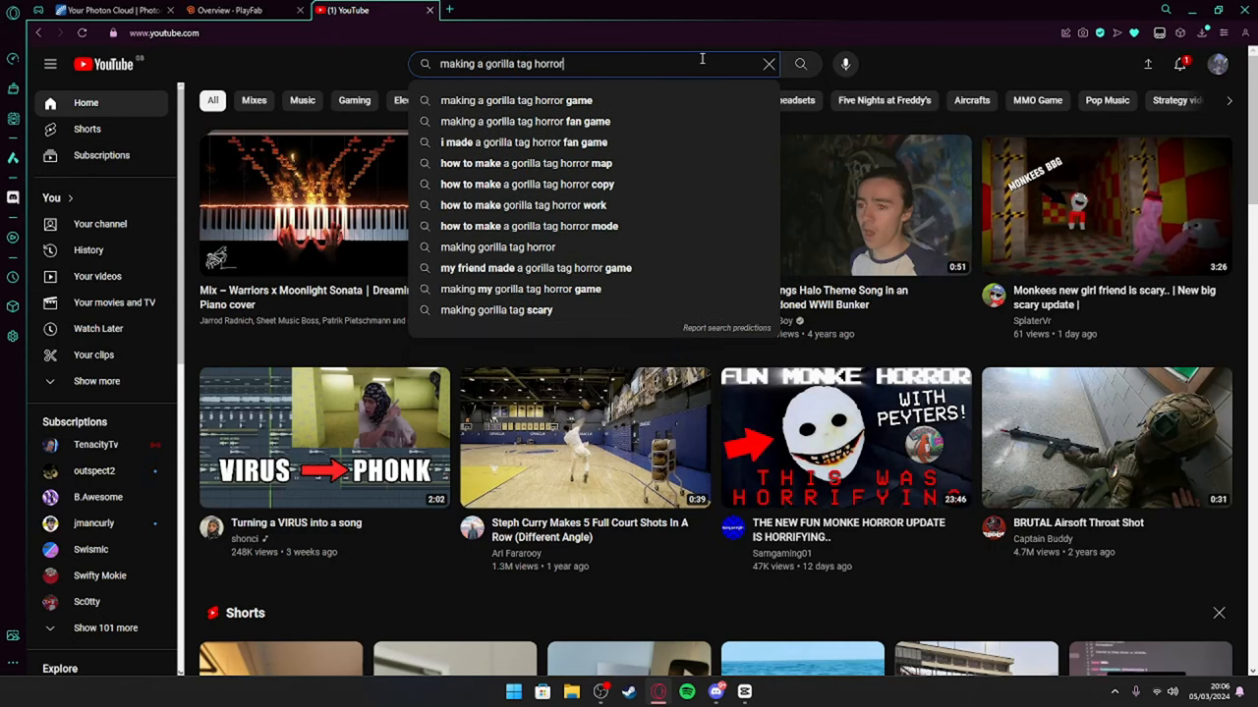
left_click(515, 101)
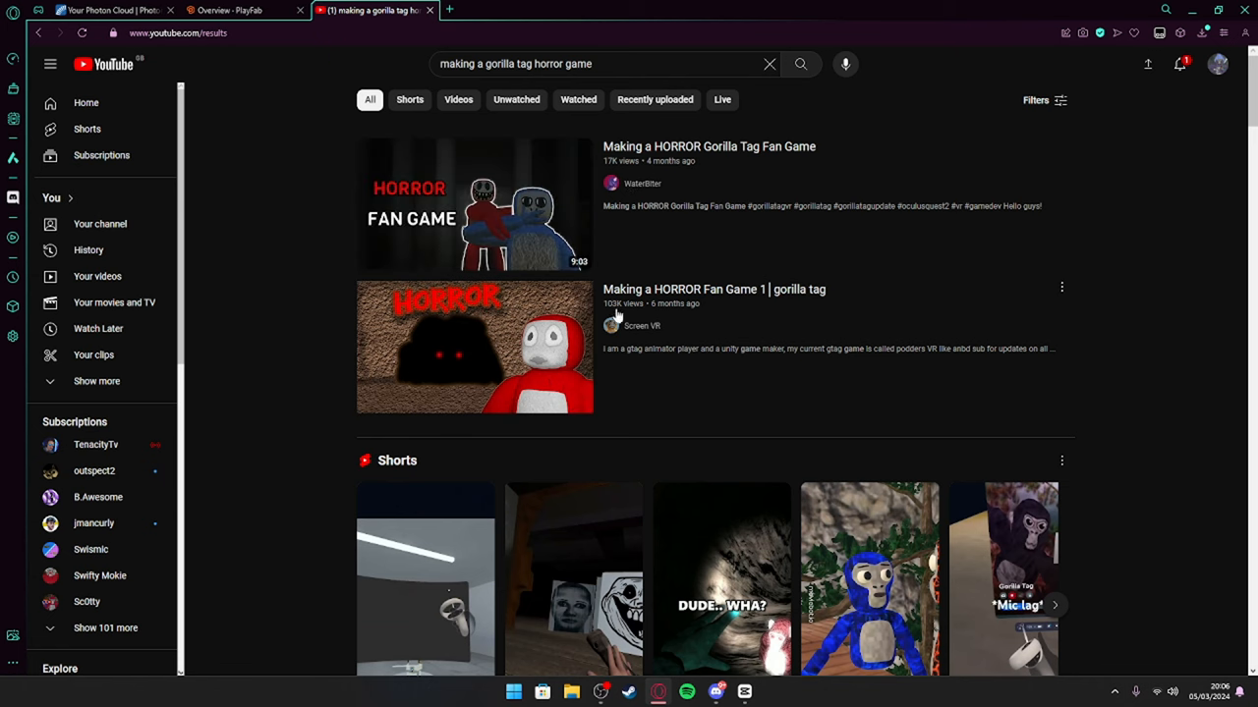
scroll("down", 3)
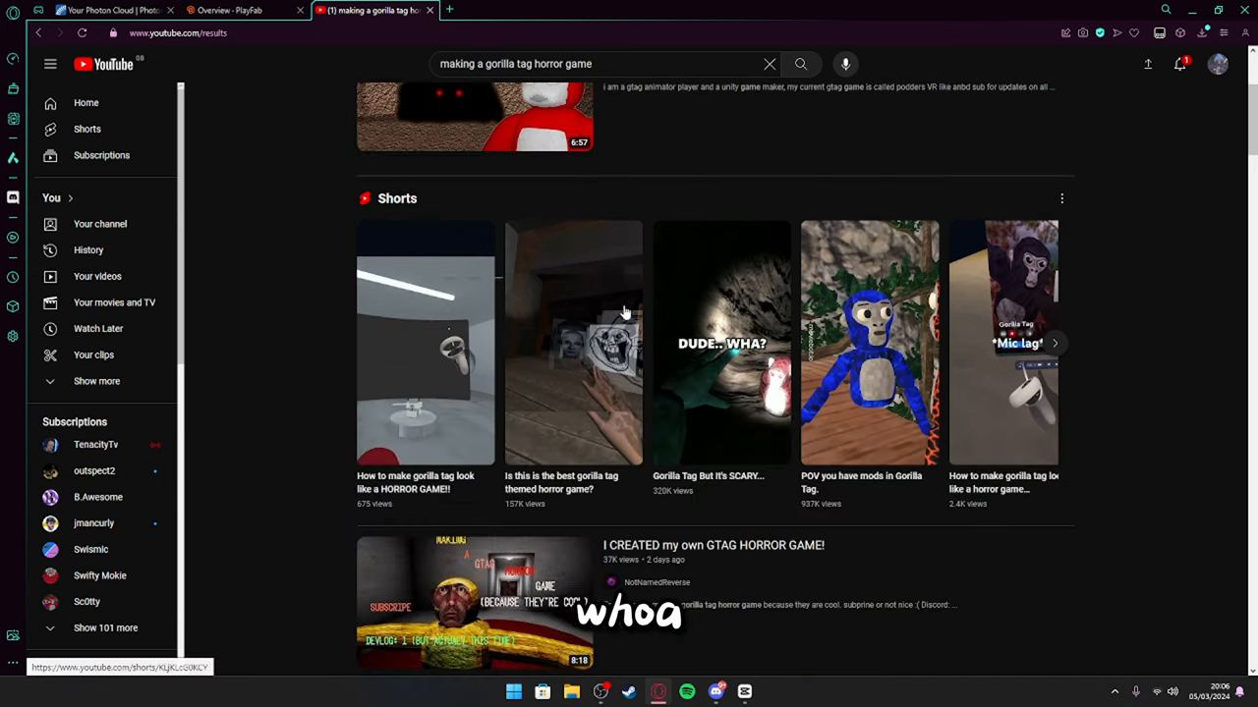
scroll("down", 3)
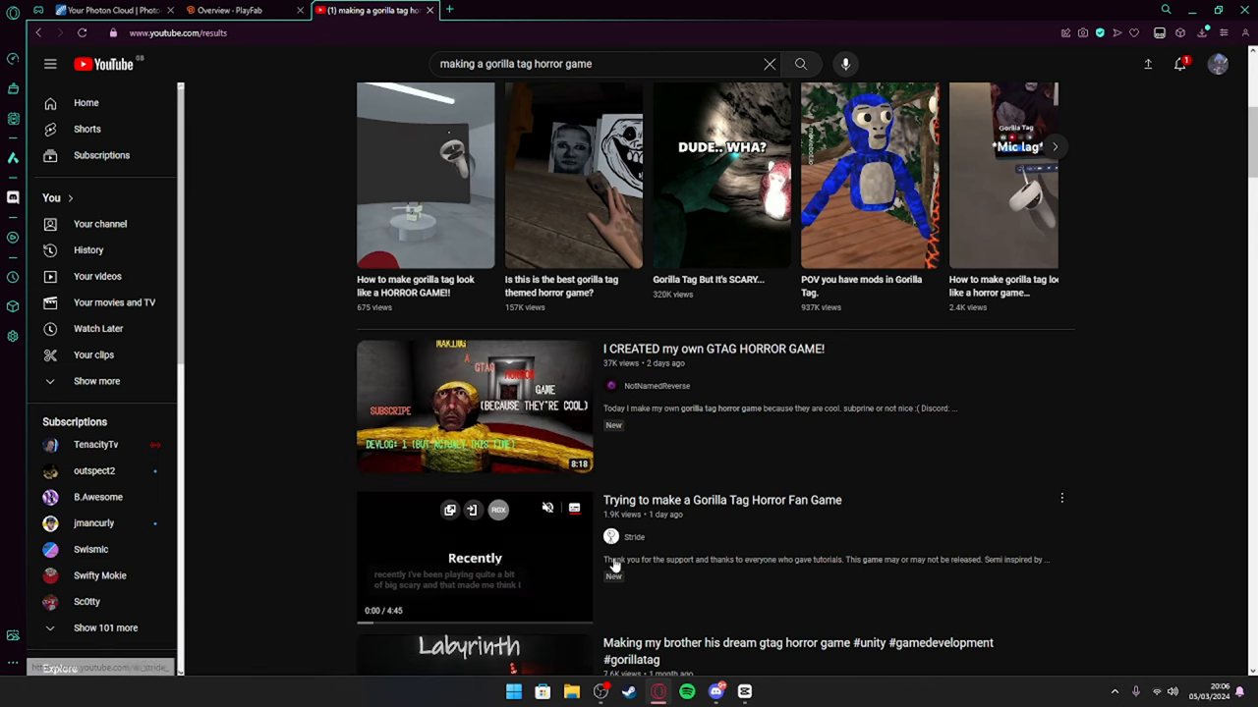
scroll("down", 3)
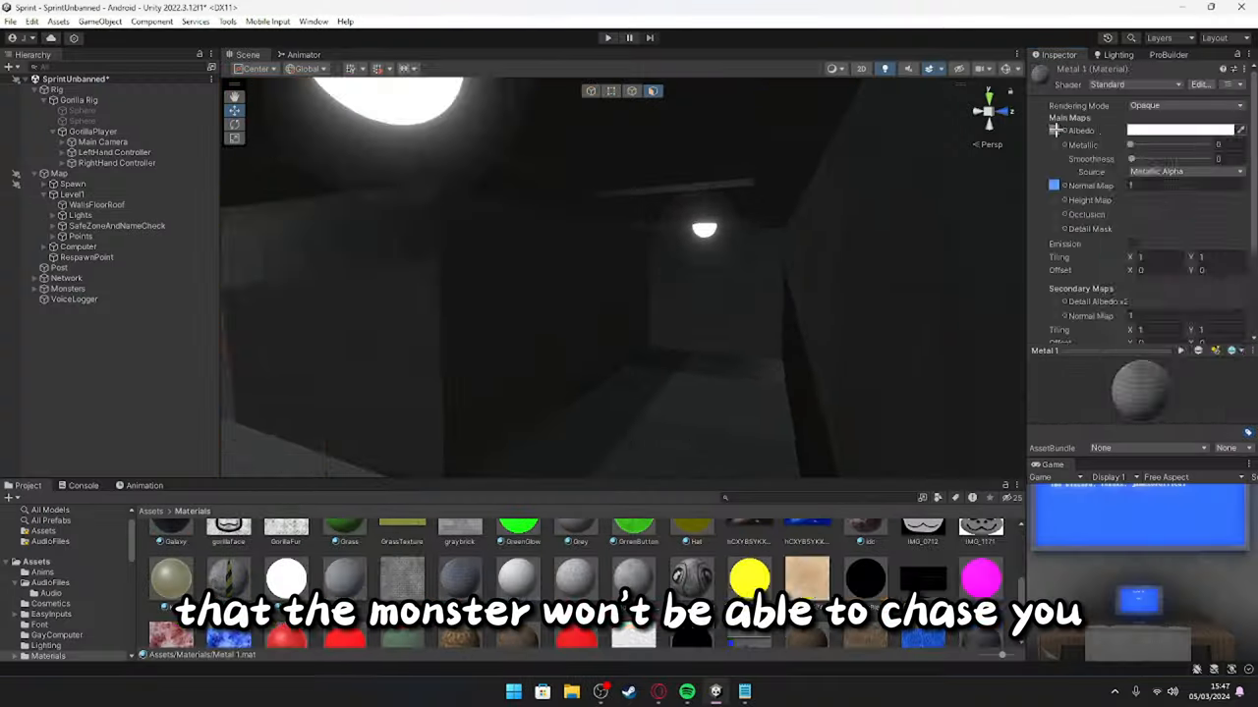
Step: Select wall pieces in the Hierarchy to extend the level with new rooms
left_click(98, 204)
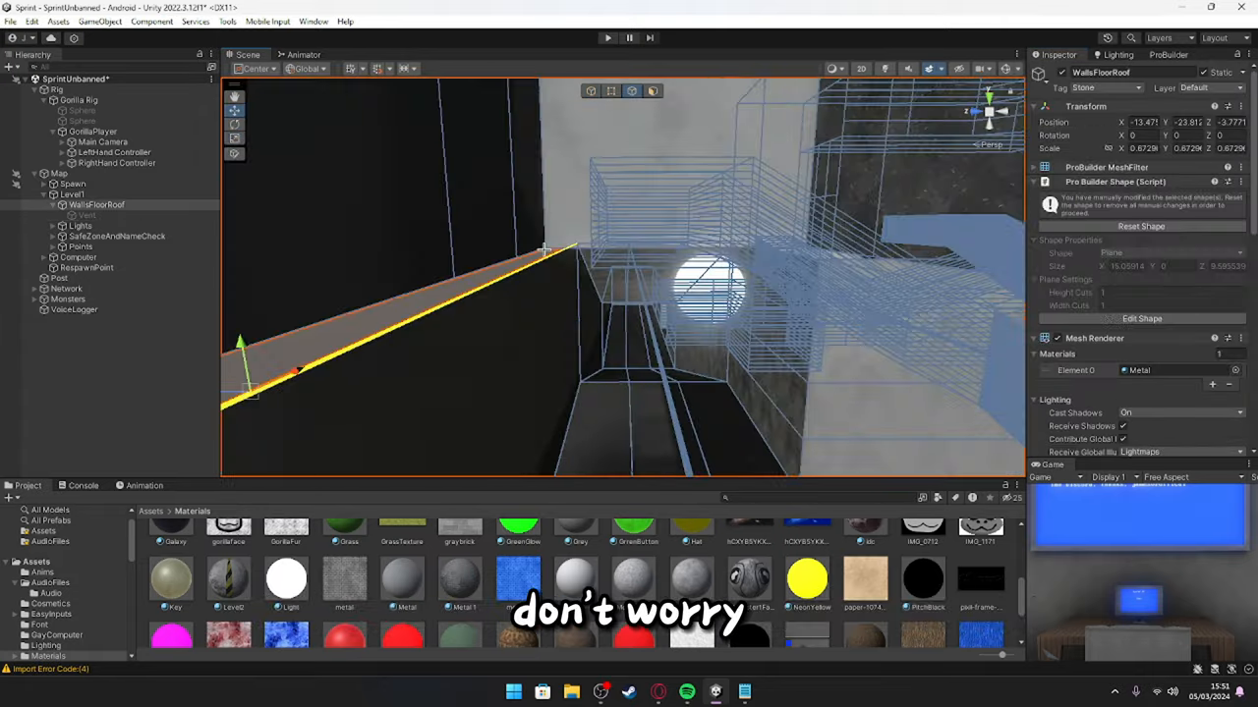
left_click(86, 214)
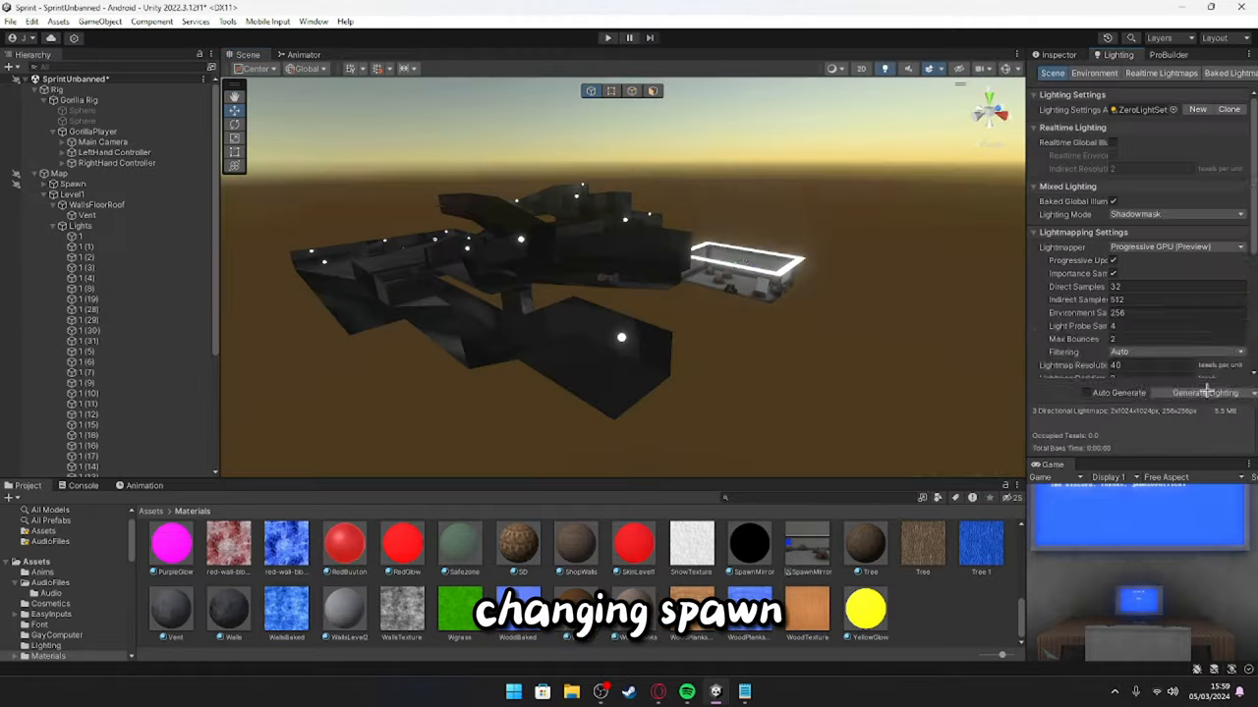
Step: Generate the scene's baked lighting from the Lighting window
left_click(1202, 393)
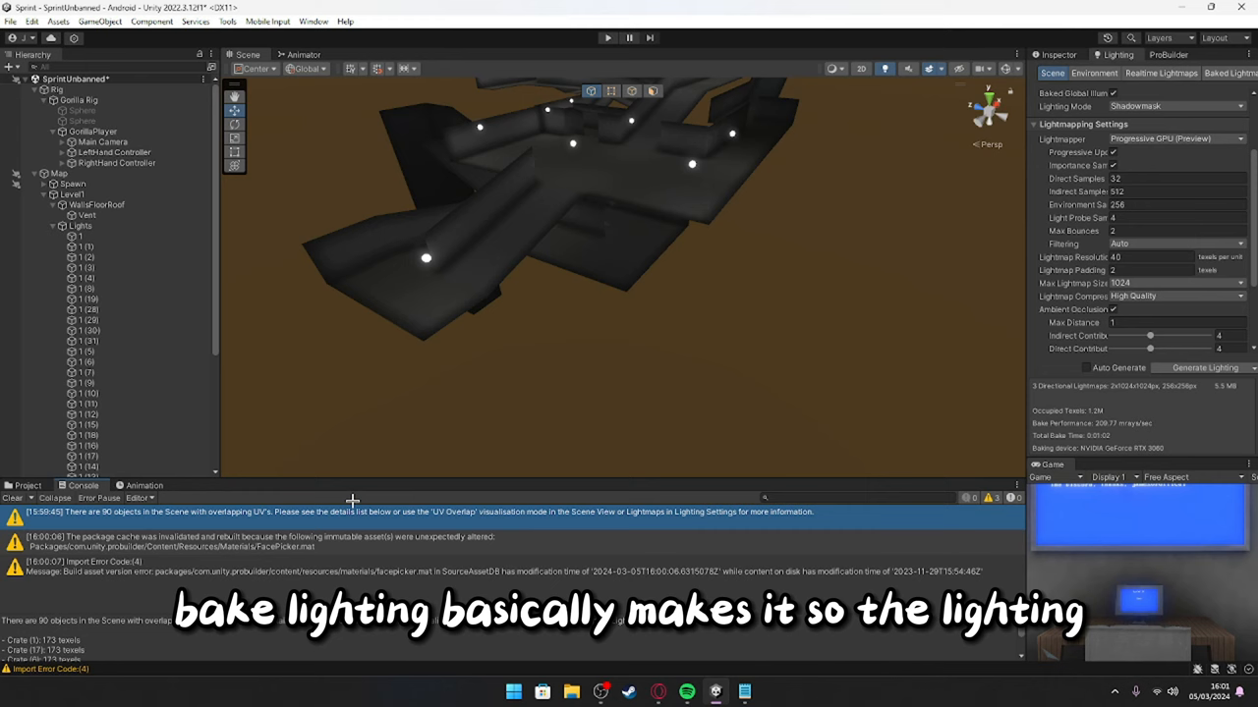
left_click(1204, 368)
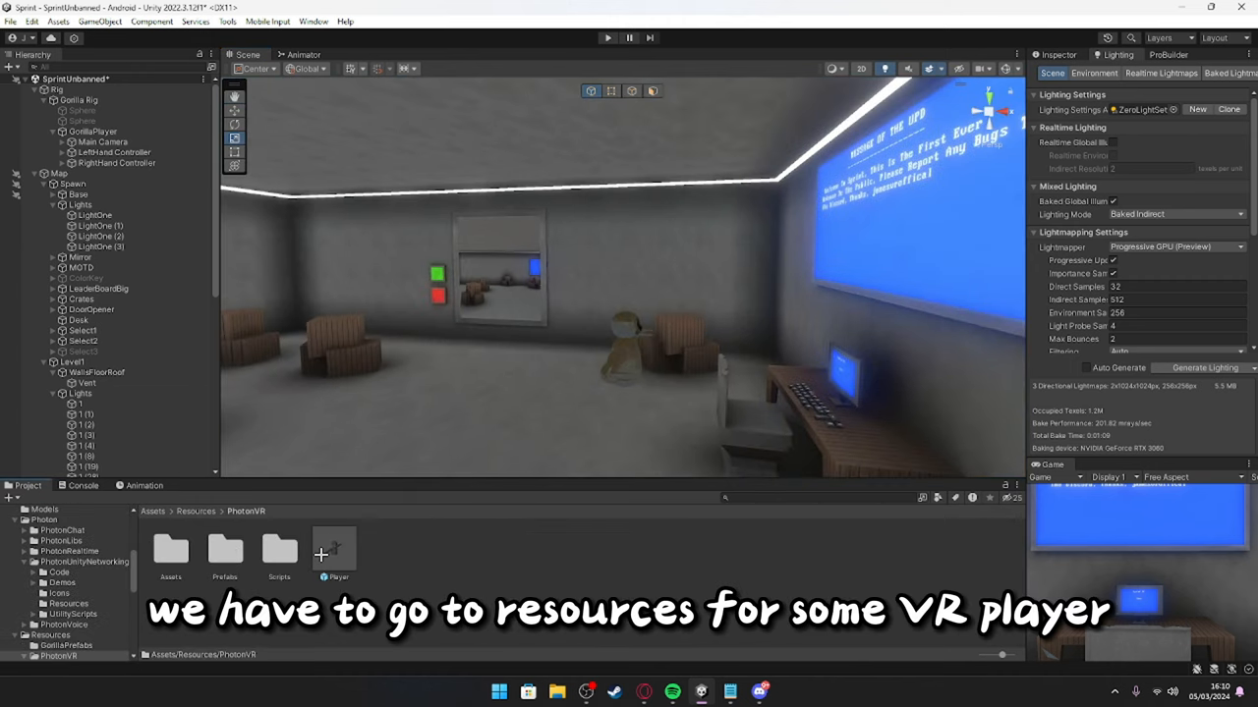
Step: Add Fast IK Fabric to the Player prefab's left and right wrist bones
double_click(335, 546)
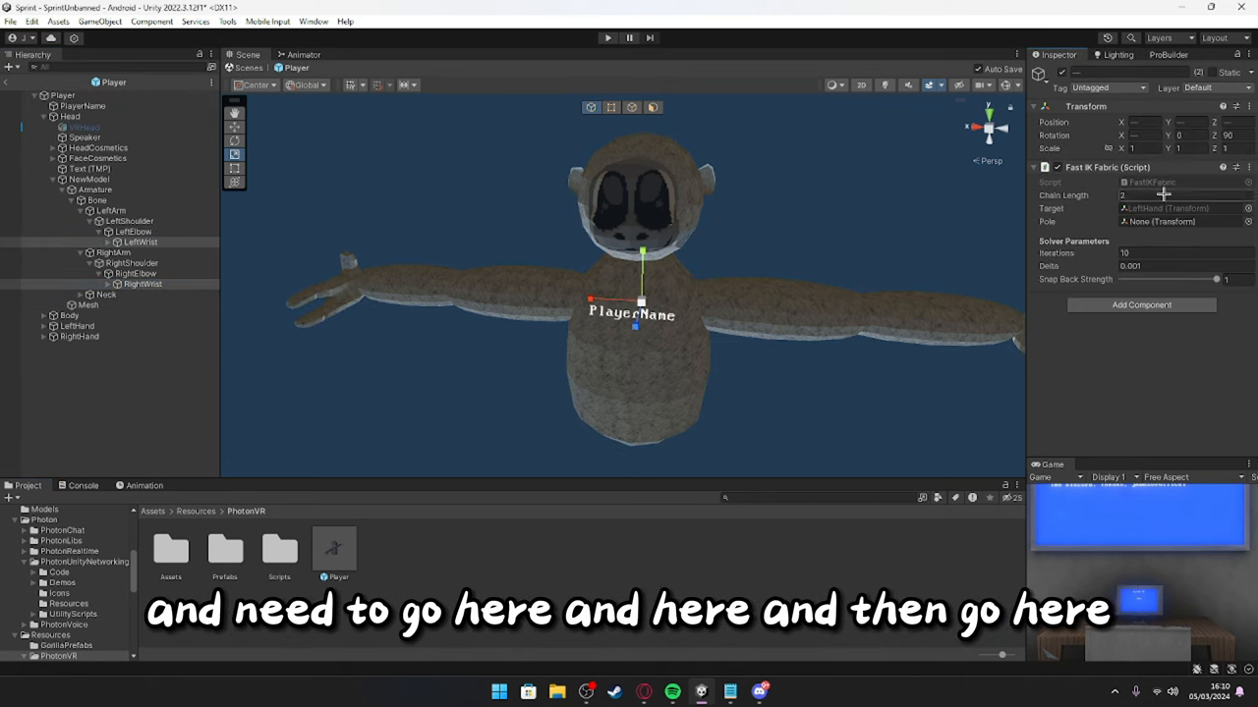
left_click(143, 283)
type("xr")
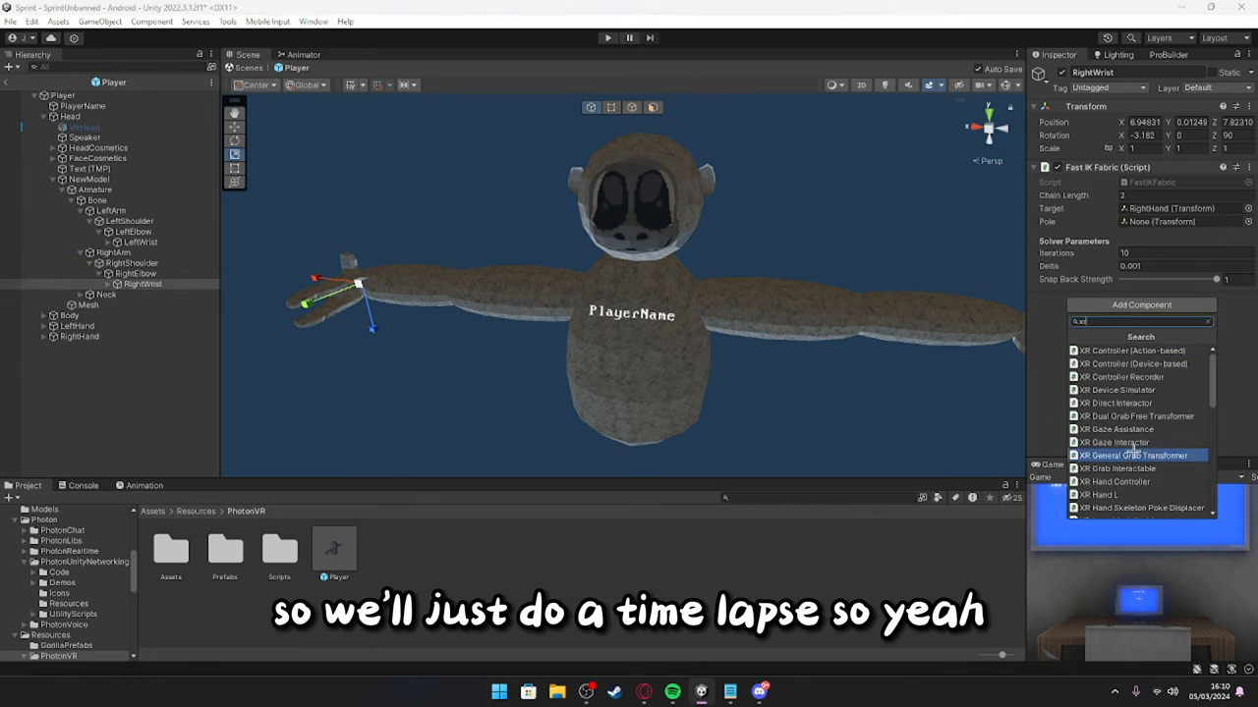
left_click(1116, 482)
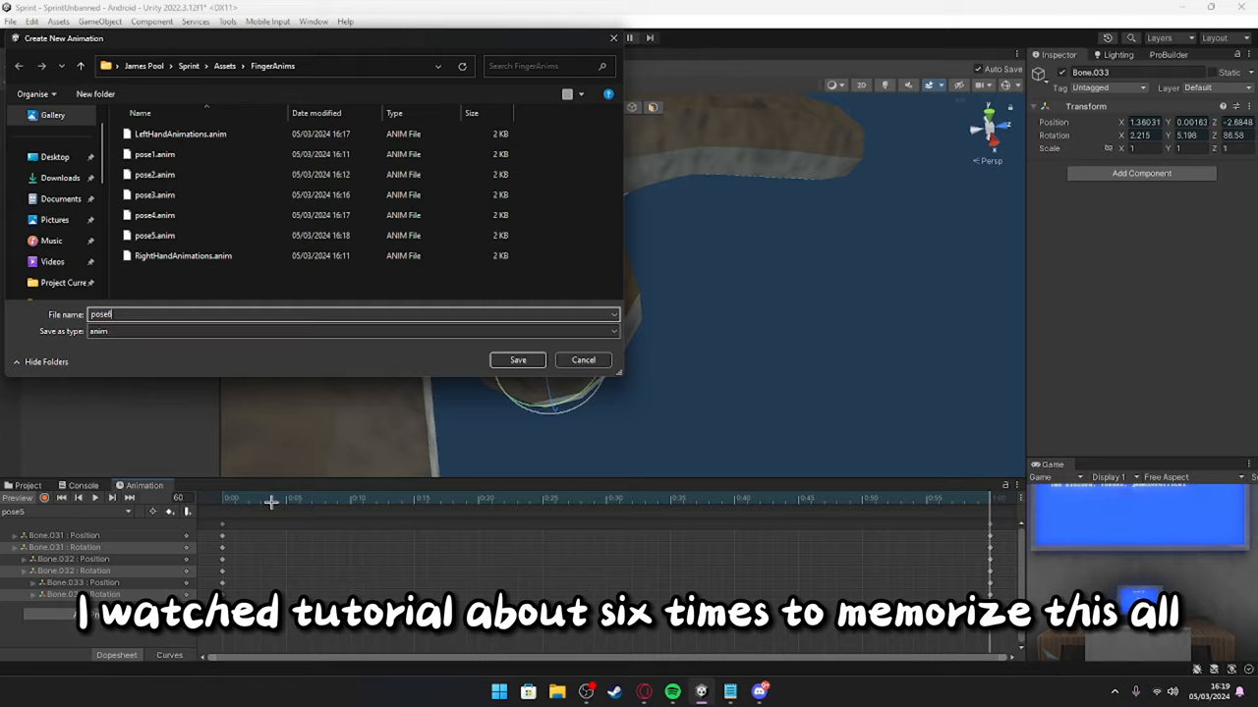
Step: Save a finger pose clip in FingerAnims and create a blend tree in the hand Animator
left_click(517, 359)
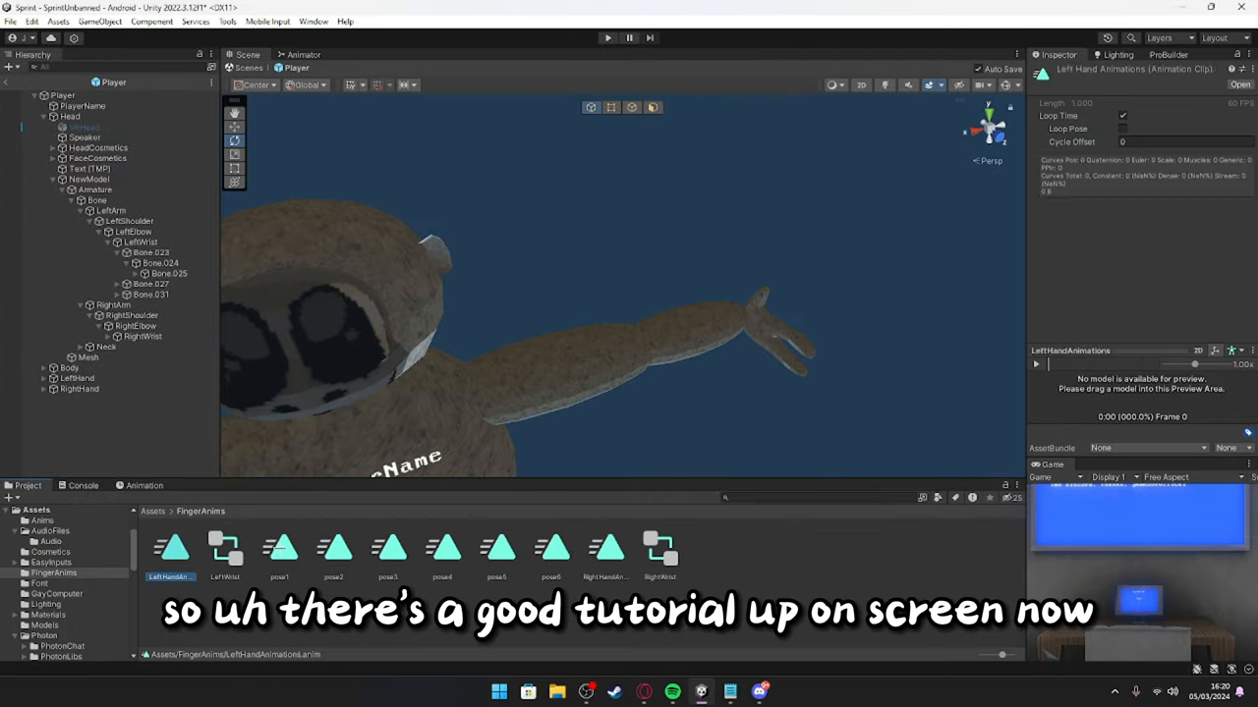
left_click(550, 546)
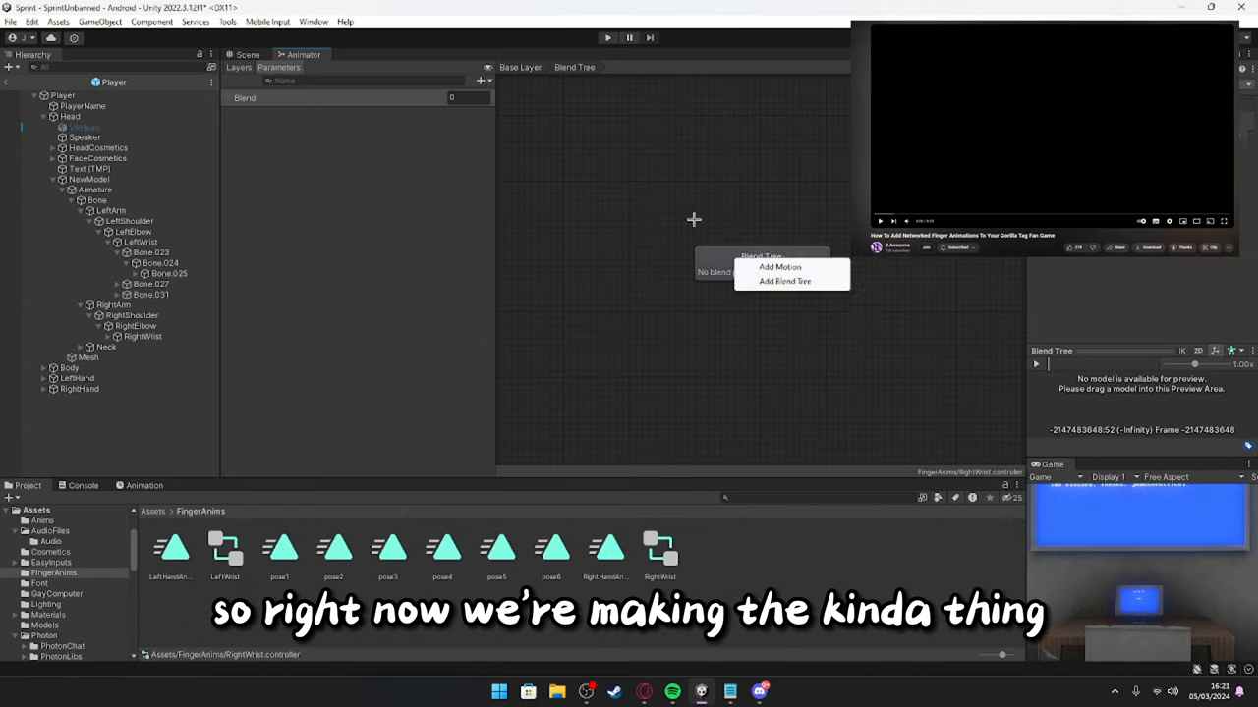
left_click(778, 267)
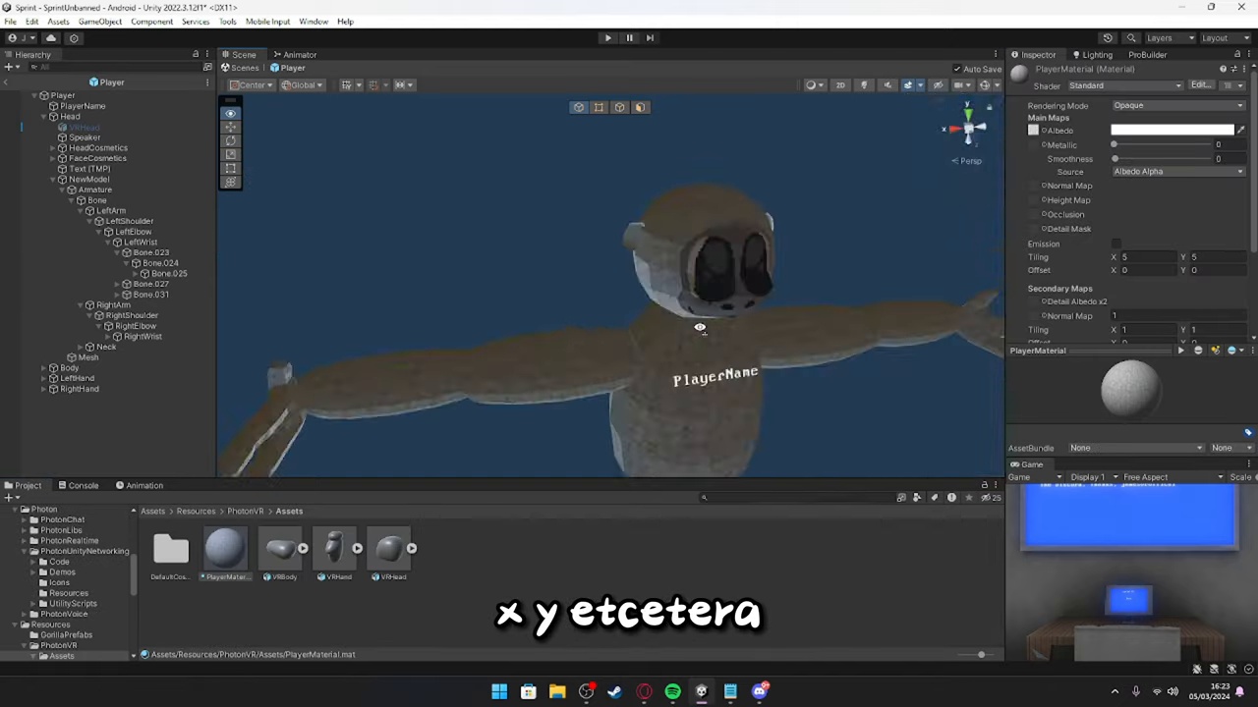
Step: Download a computer script from the Fruit Pickers Discord code channel
left_click(141, 242)
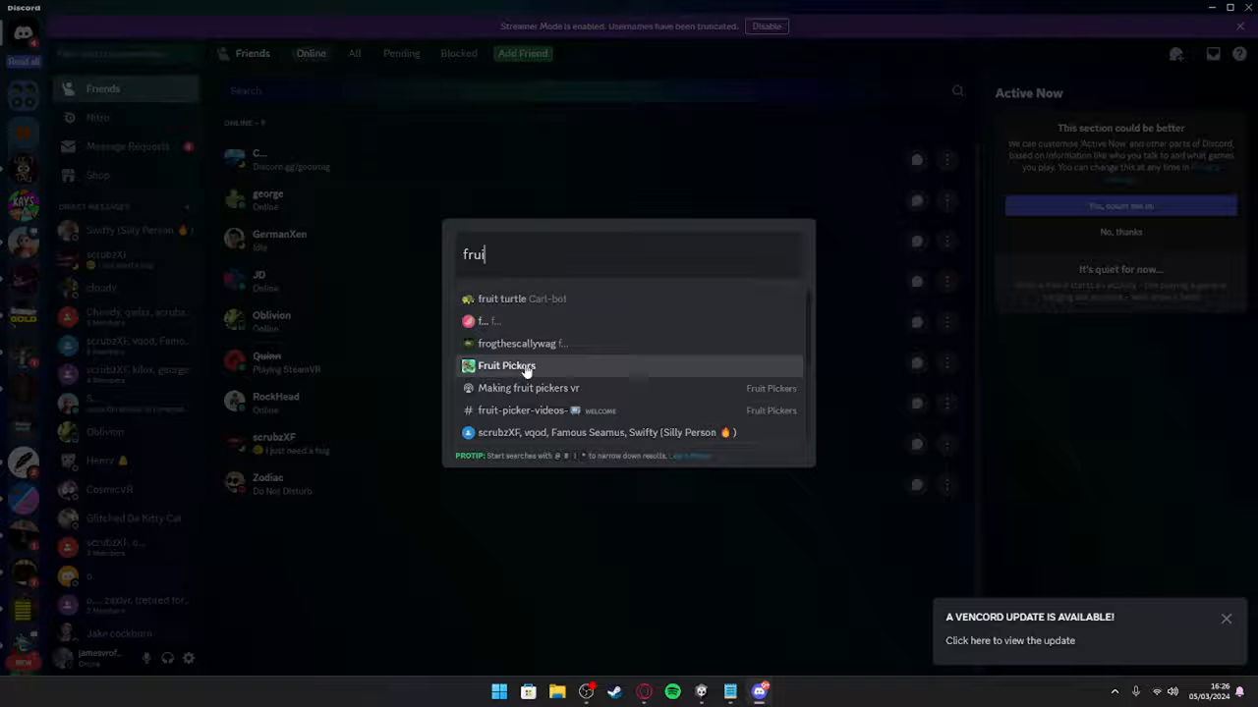
left_click(507, 363)
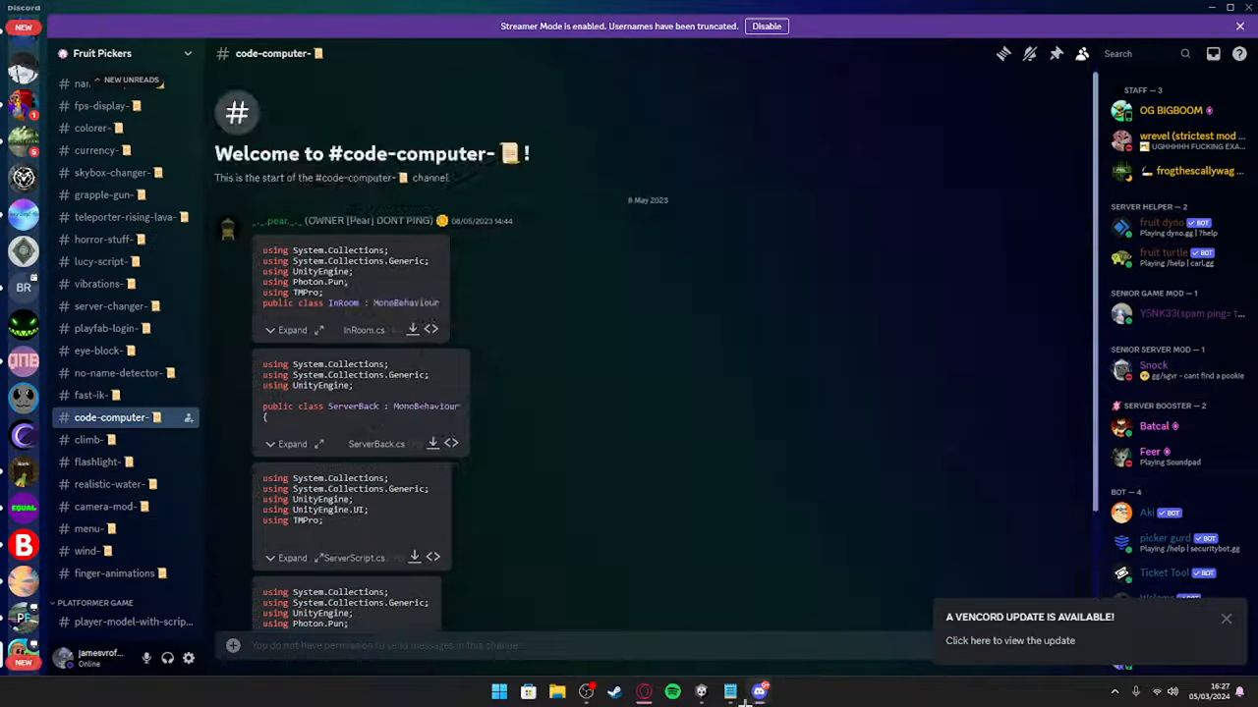
left_click(731, 691)
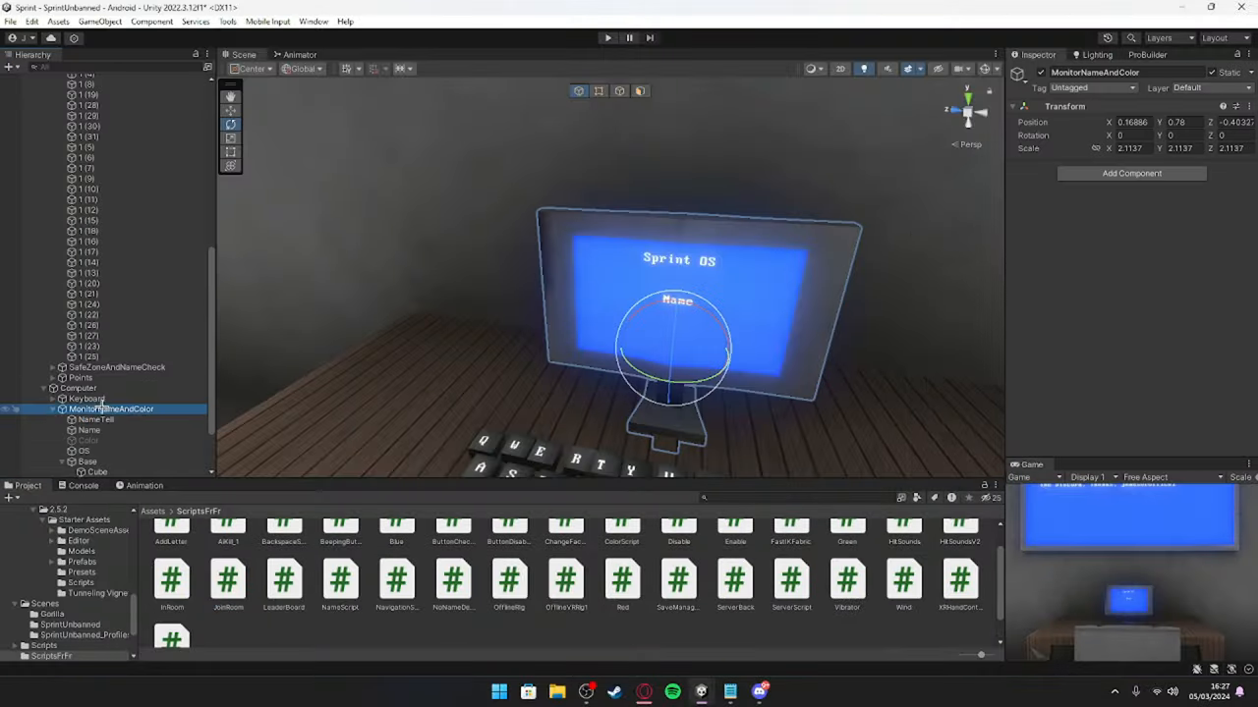
Step: Duplicate the monitor's Name text into a Room text object beneath it
left_click(94, 377)
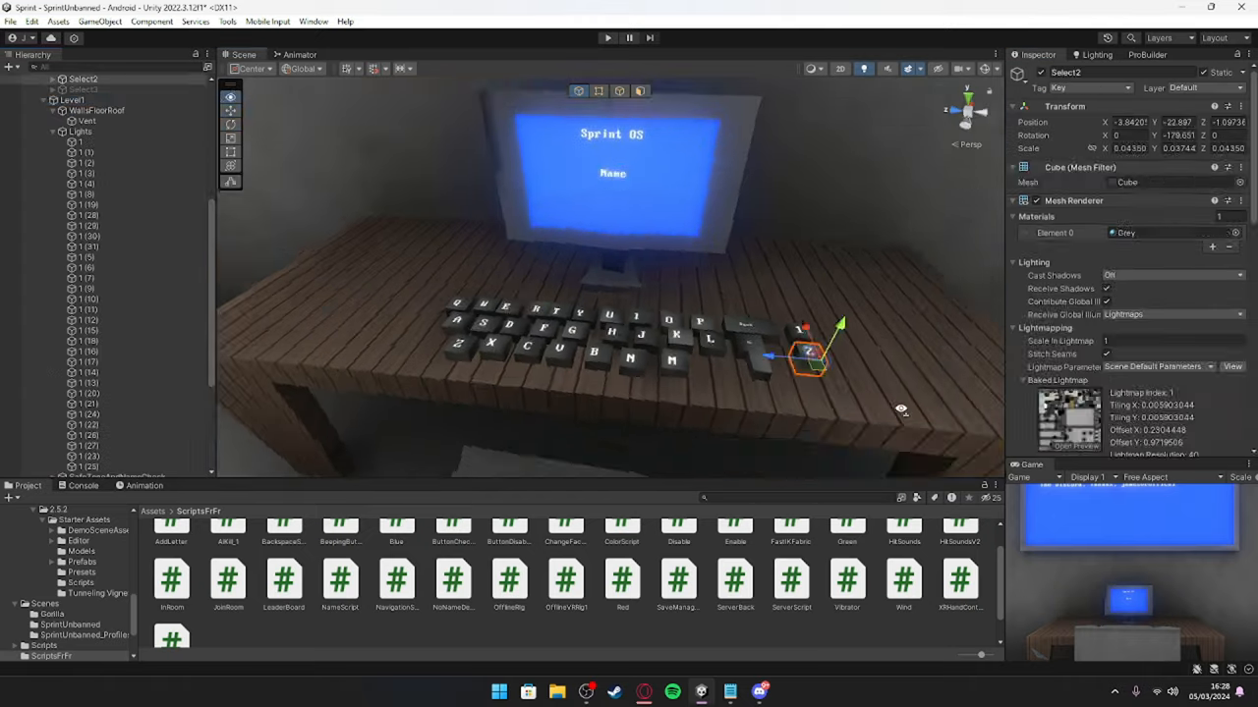
left_click(89, 373)
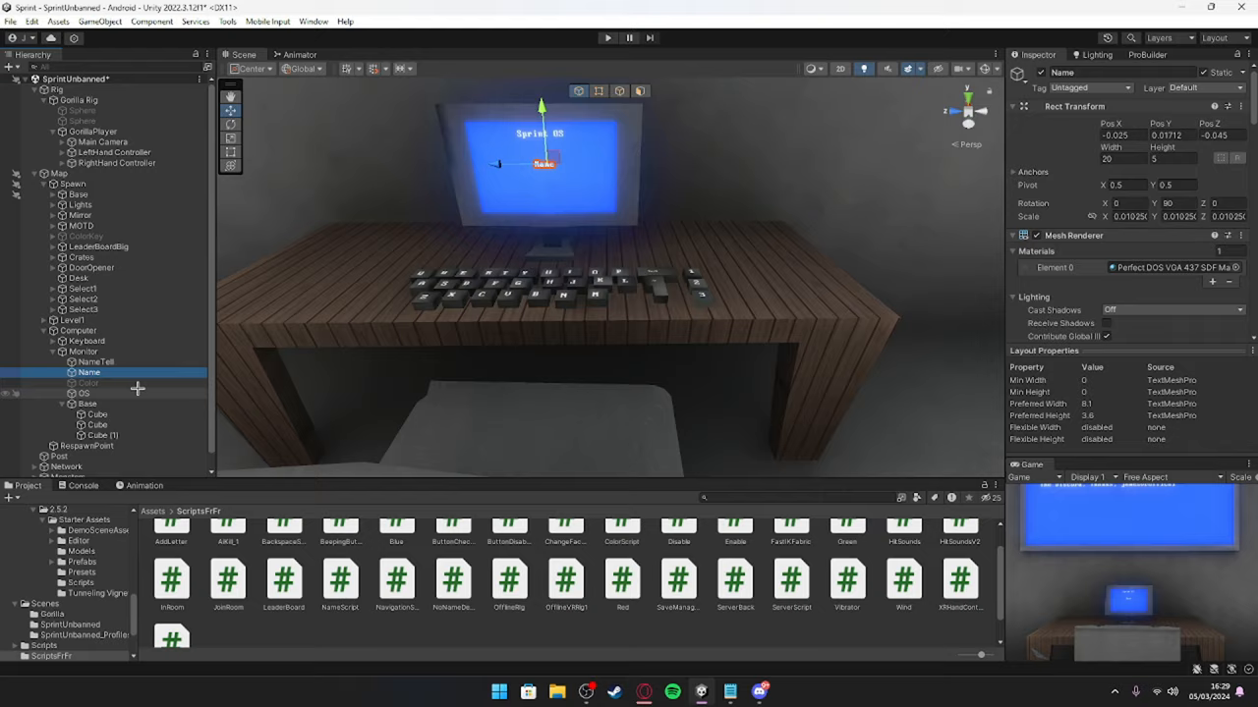
left_click(98, 342)
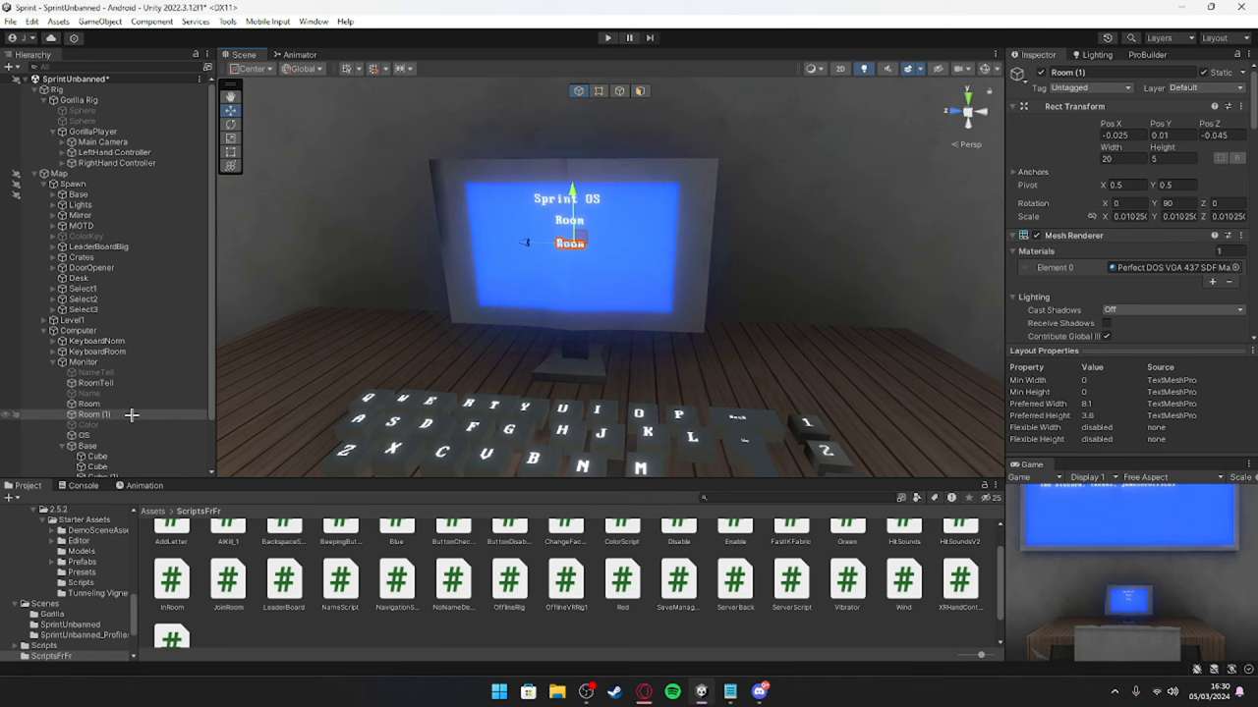
left_click(88, 413)
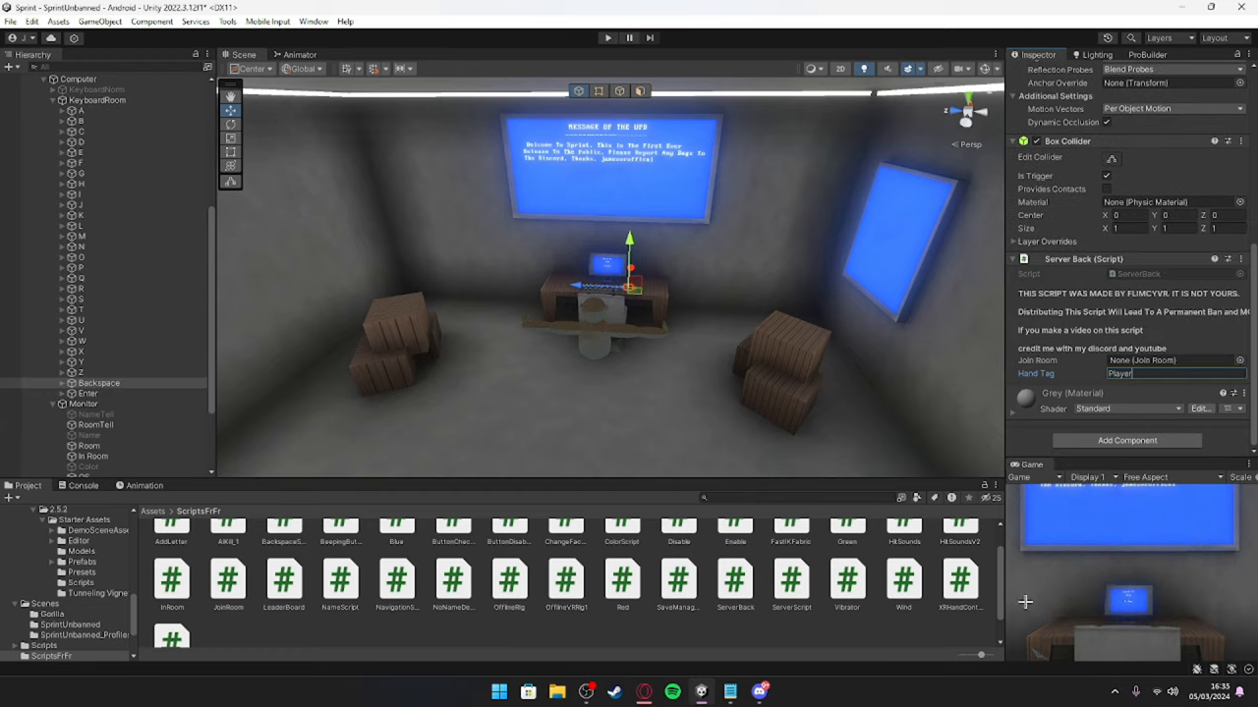
Step: Select the Select2 key to attach its Enable and Disable scripts
left_click(103, 195)
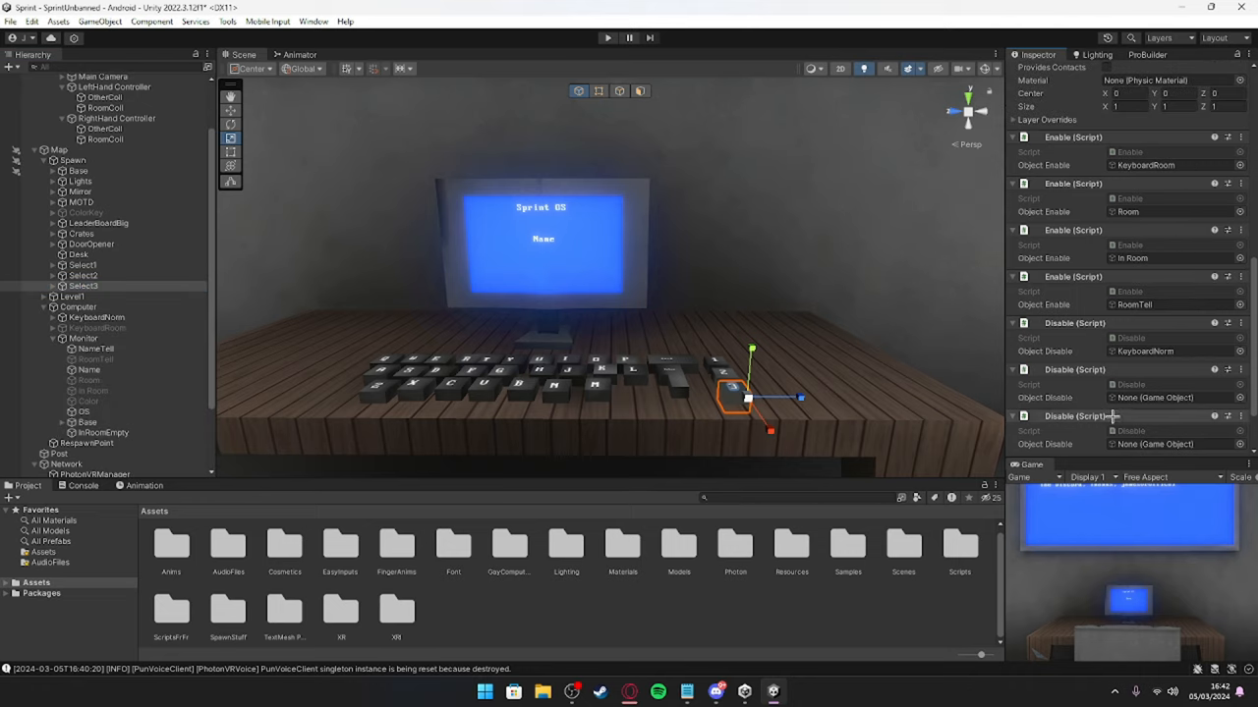
scroll("down", 3)
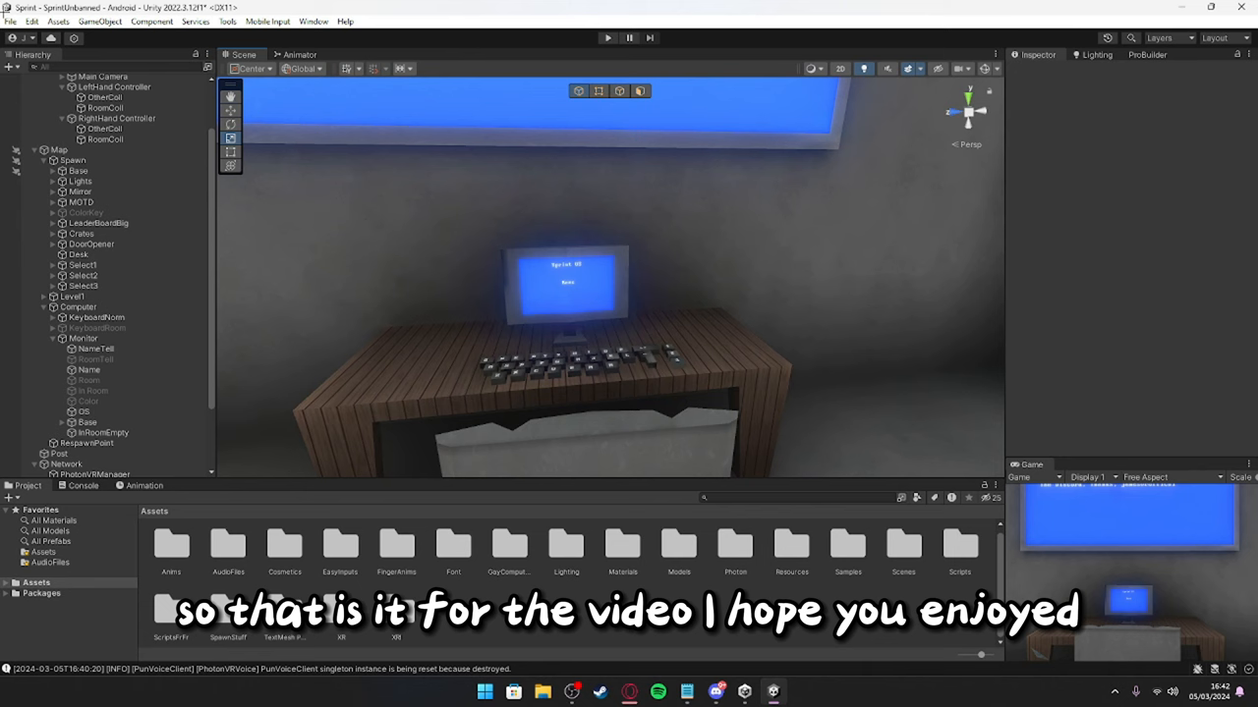
mouse_move(47, 86)
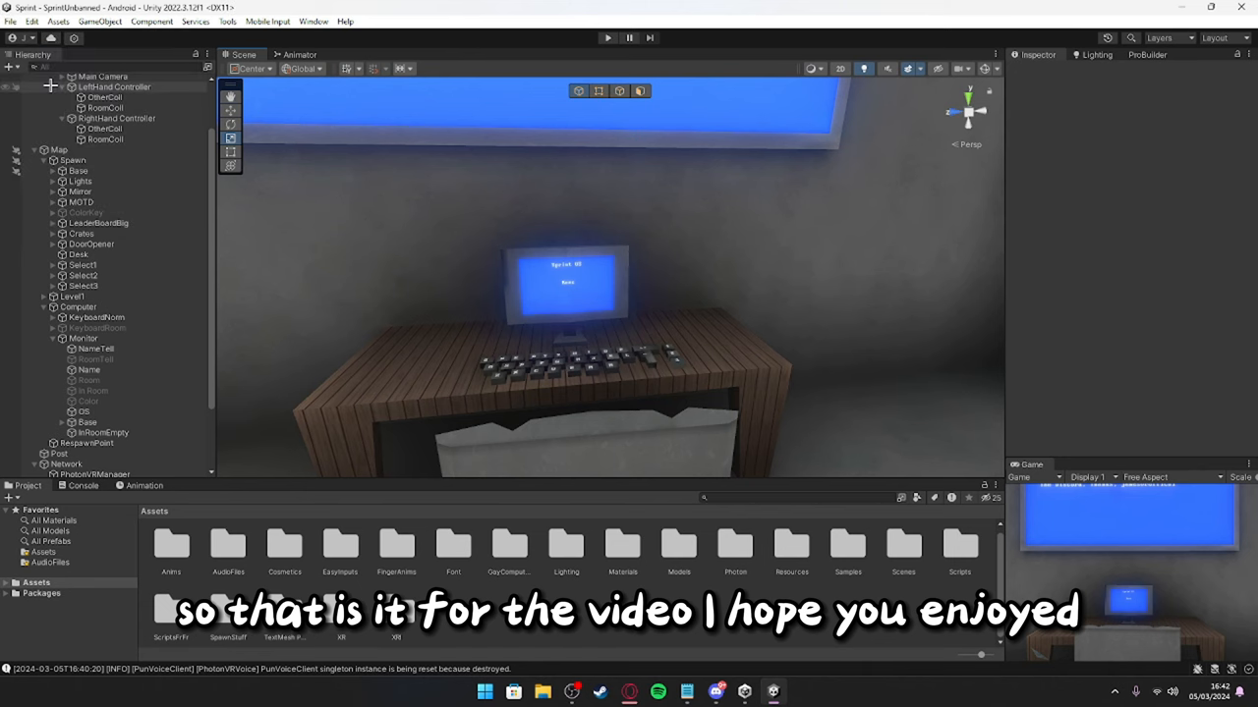